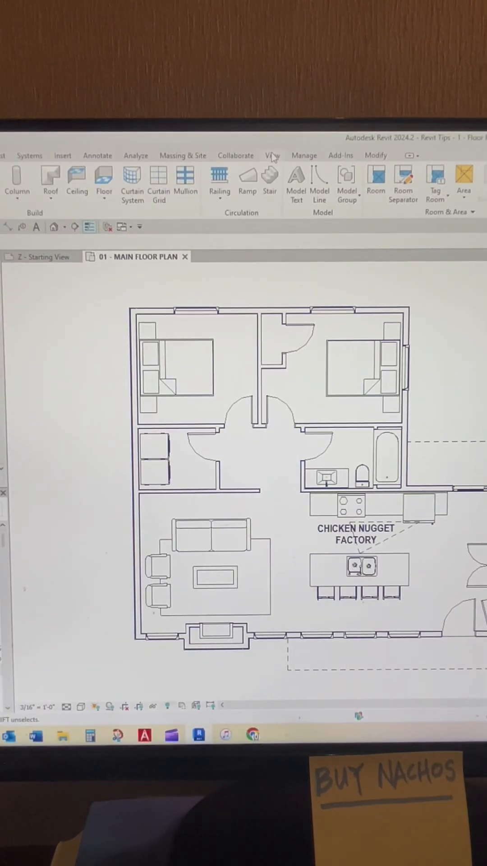
Bring up the View ribbon tools for creating sections.
{"action": "left_click", "coordinate": [270, 155]}
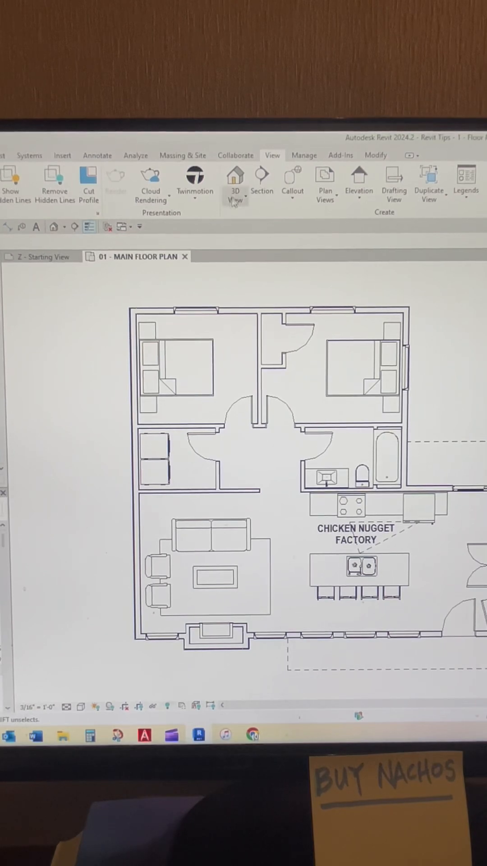
Draw a horizontal section line across both bedrooms on the floor plan.
{"action": "left_click", "coordinate": [262, 185]}
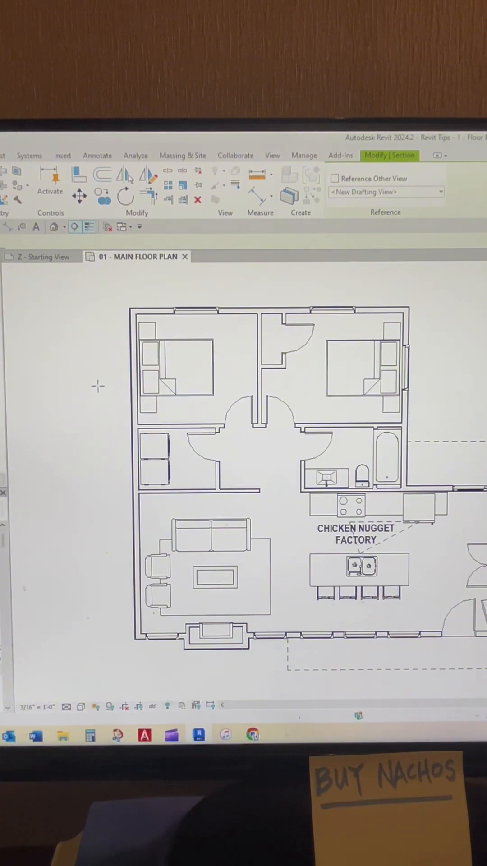
{"action": "left_click_drag", "start_coordinate": [89, 384], "coordinate": [376, 383]}
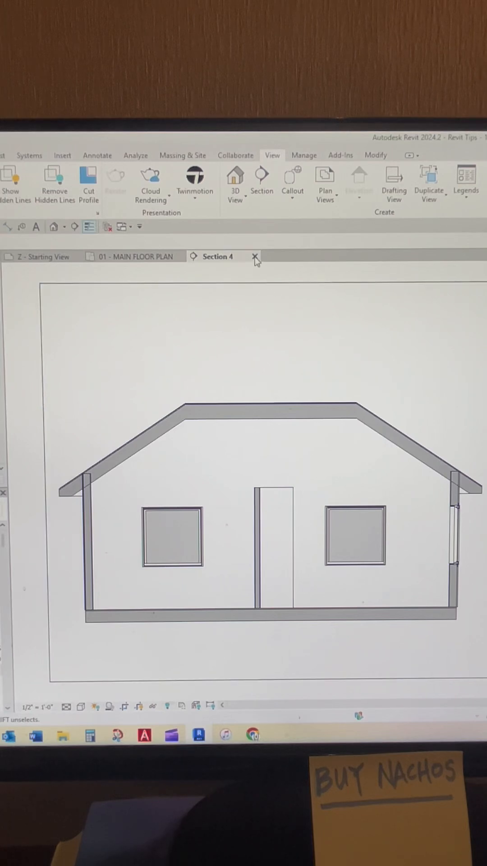
Open the Section 4 view from its section head.
{"action": "left_click", "coordinate": [255, 256]}
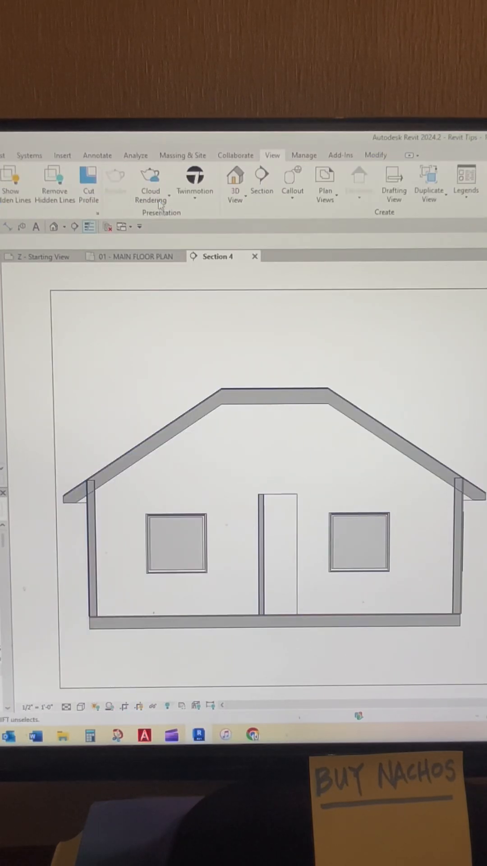
Shorten the section depth so Section 4 hides the windows, then return to the floor plan.
{"action": "left_click", "coordinate": [133, 256]}
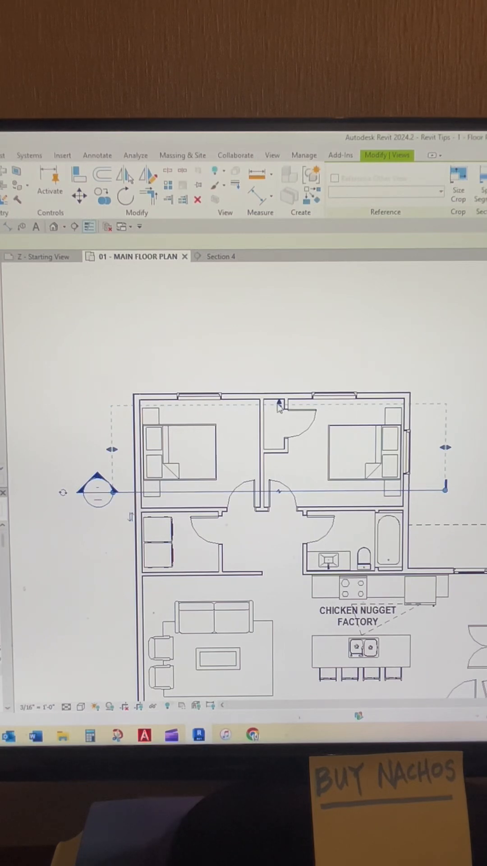
{"action": "left_click", "coordinate": [215, 256]}
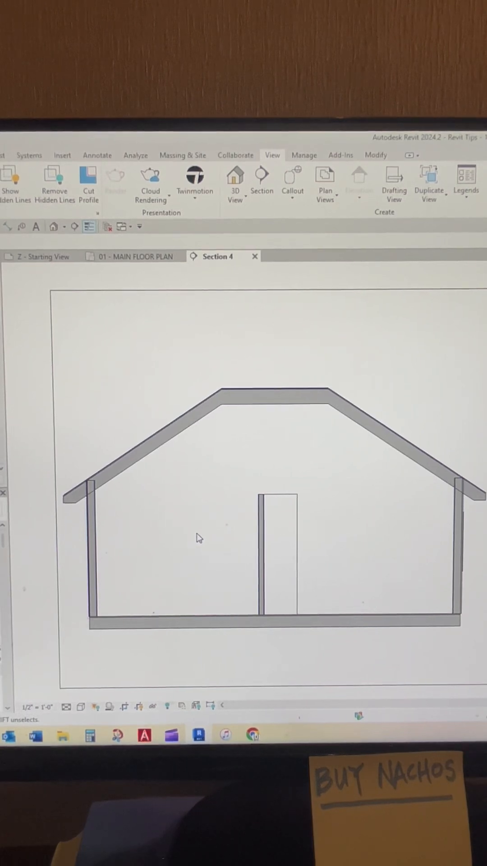
{"action": "left_click", "coordinate": [132, 256]}
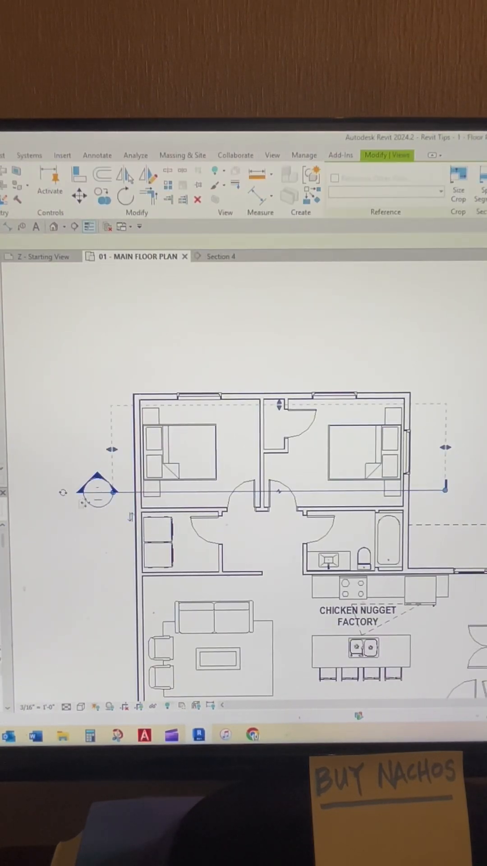